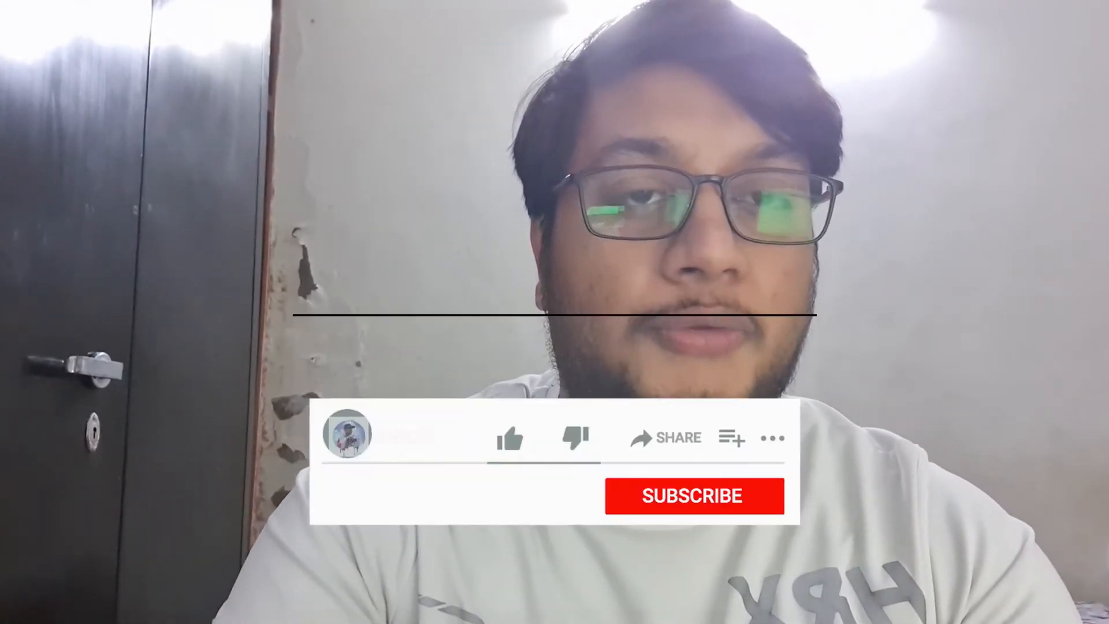
# - In Chrome, search Google for 'google couldn't verify this account belongs to you'
pyautogui.click(510, 438)
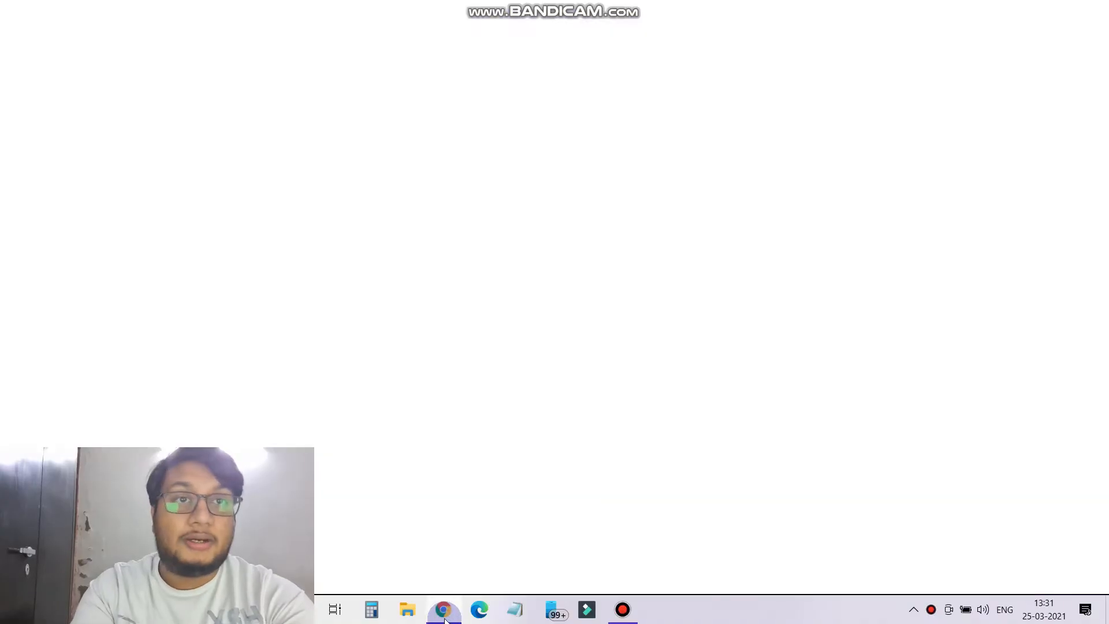
pyautogui.click(444, 609)
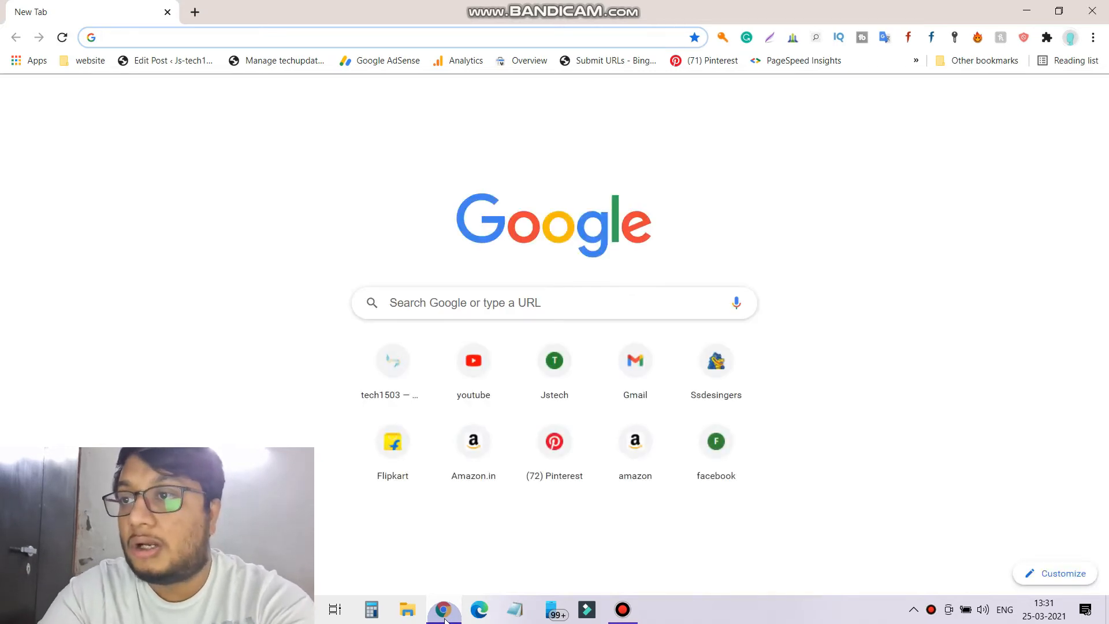
pyautogui.write('googlf')
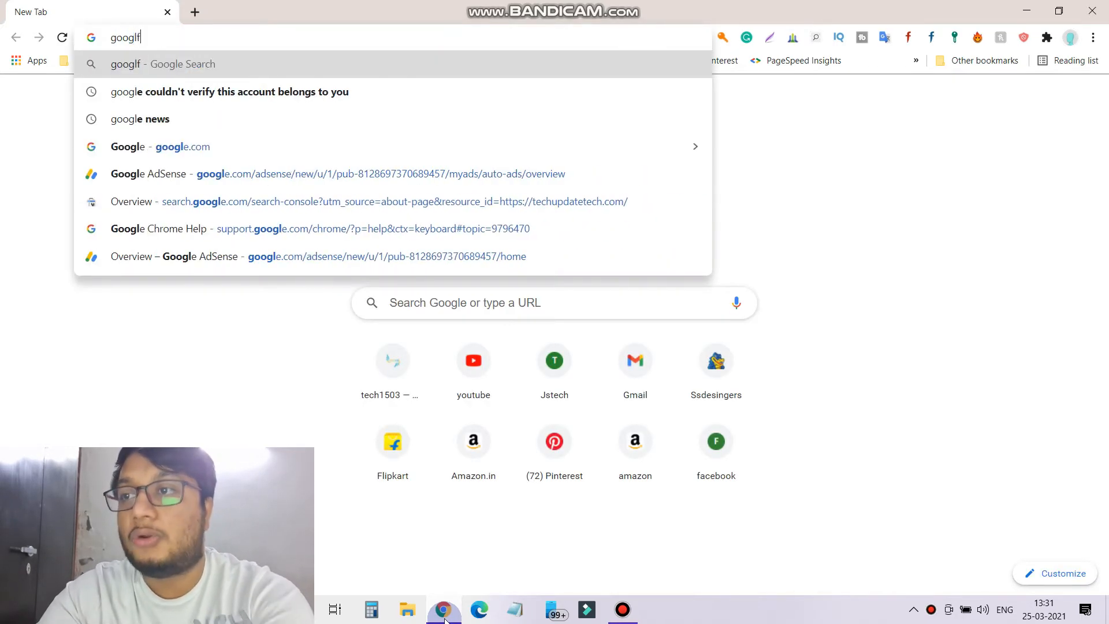
pyautogui.click(229, 91)
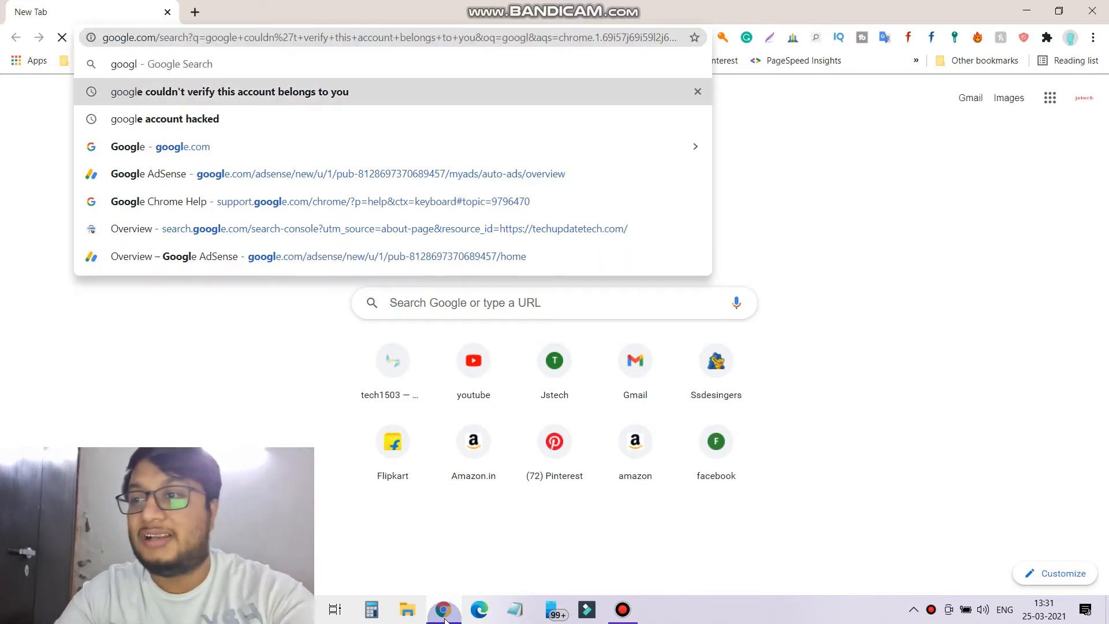
pyautogui.click(230, 92)
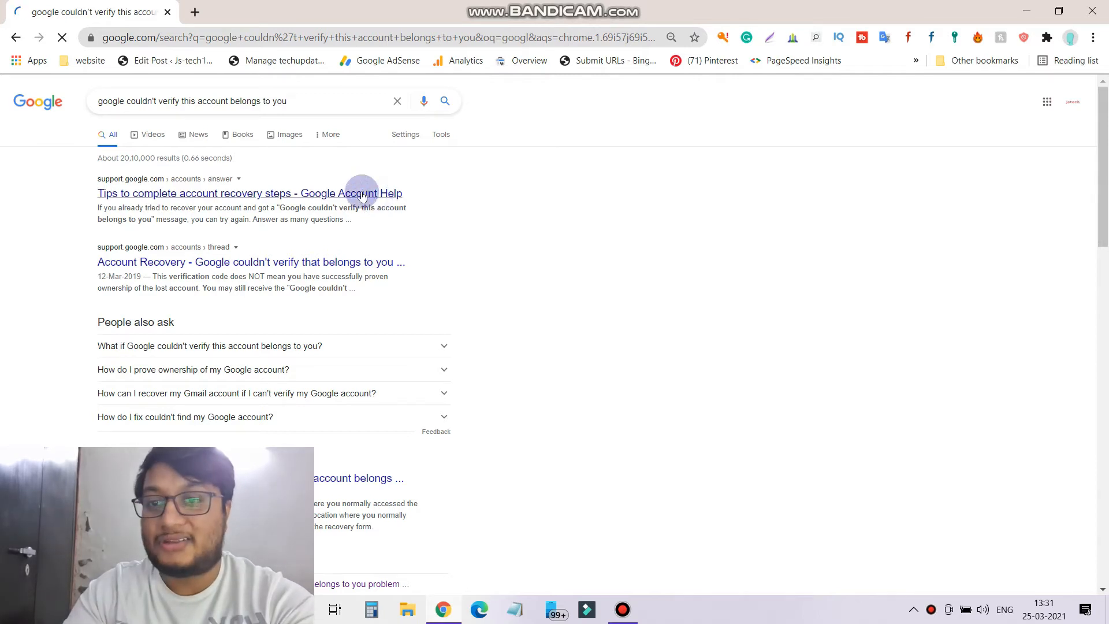
# - Open the 'Tips to complete account recovery steps' result and close the extra Sign in tab
pyautogui.click(250, 193)
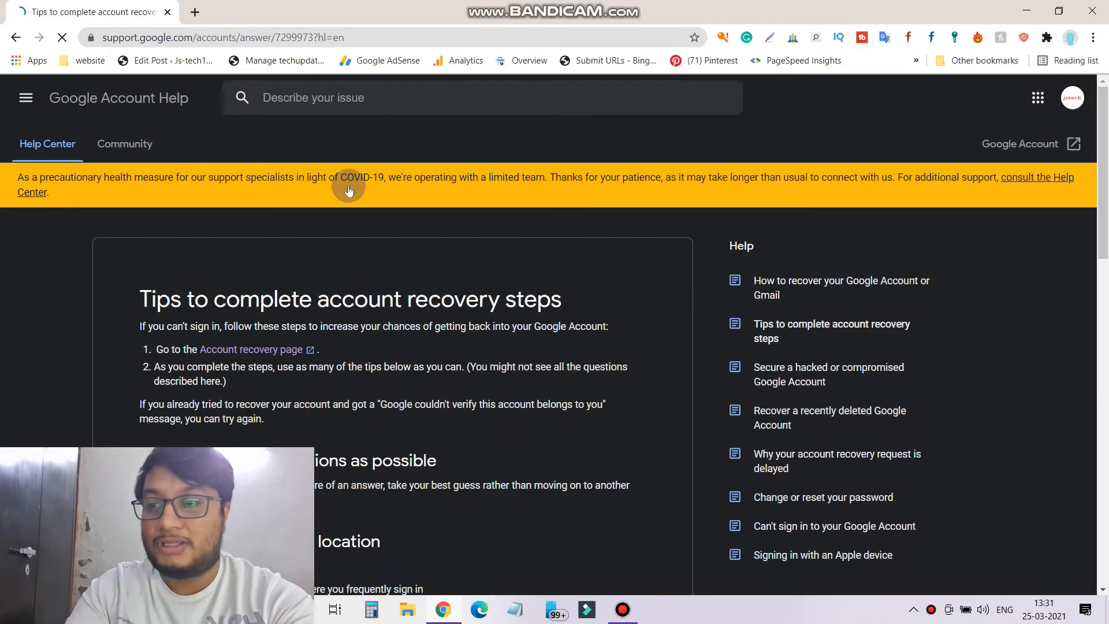
pyautogui.scroll(-3)
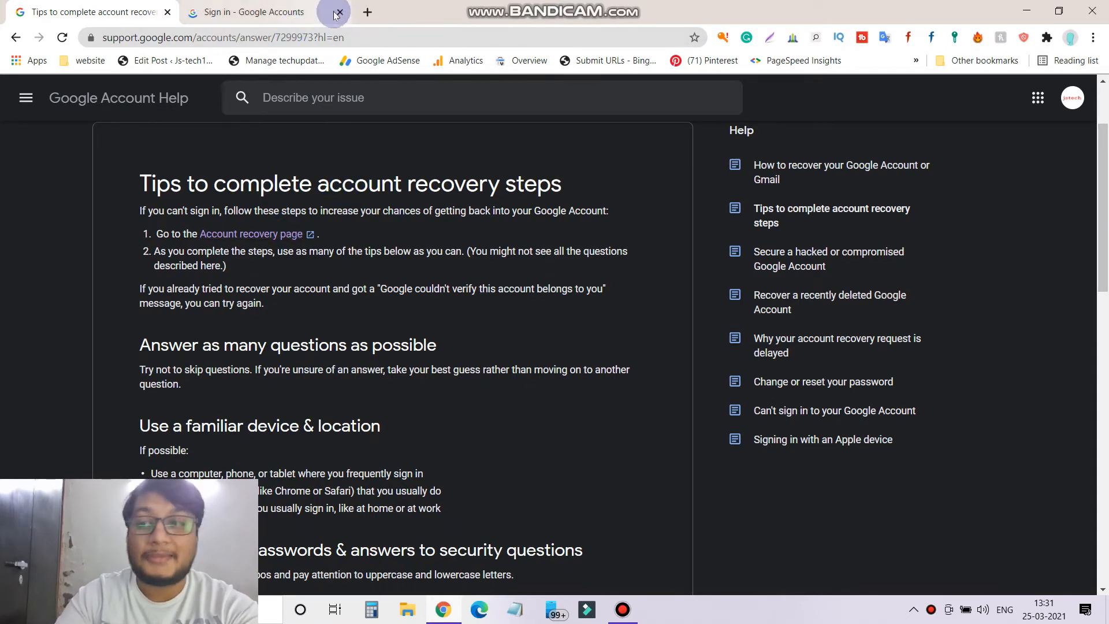
pyautogui.click(338, 12)
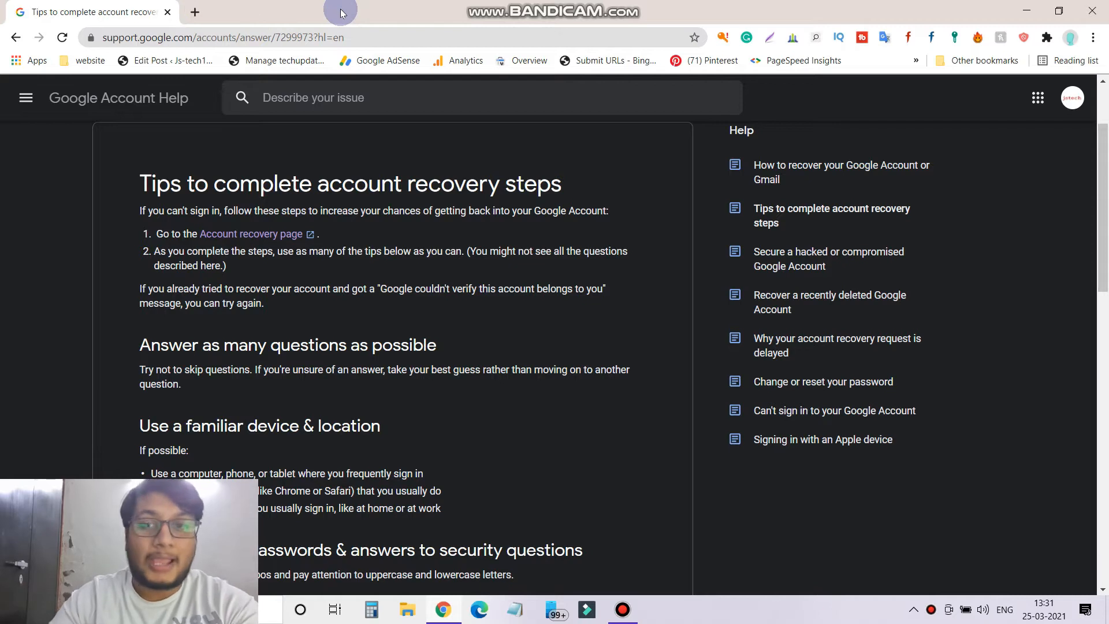
# - Scroll through the recovery tips article down to the spam-folder section
pyautogui.scroll(-3)
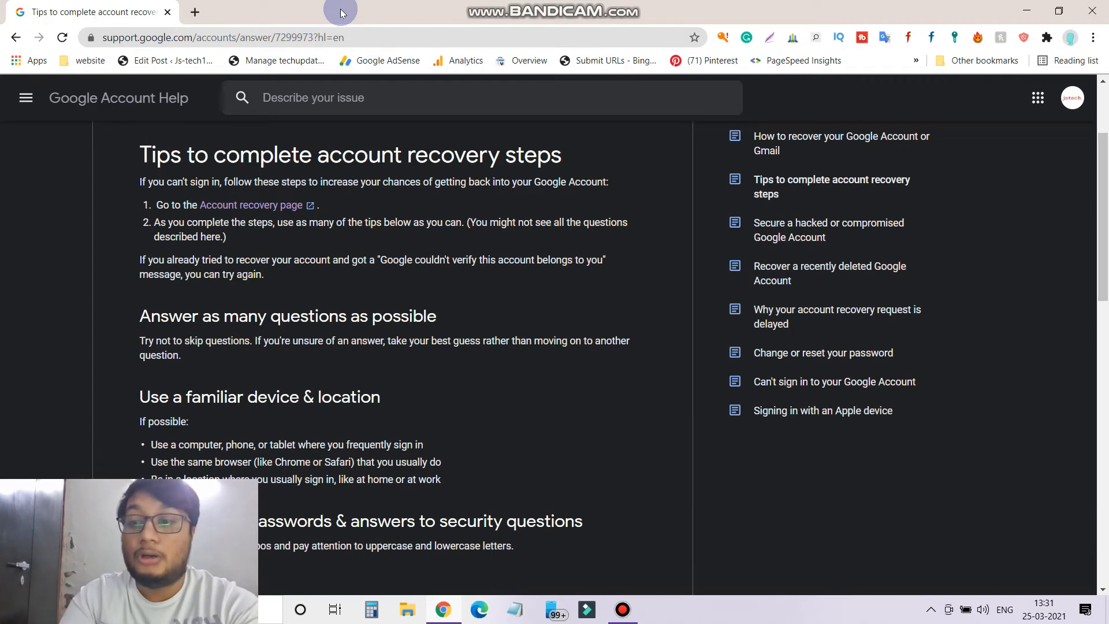
pyautogui.scroll(-3)
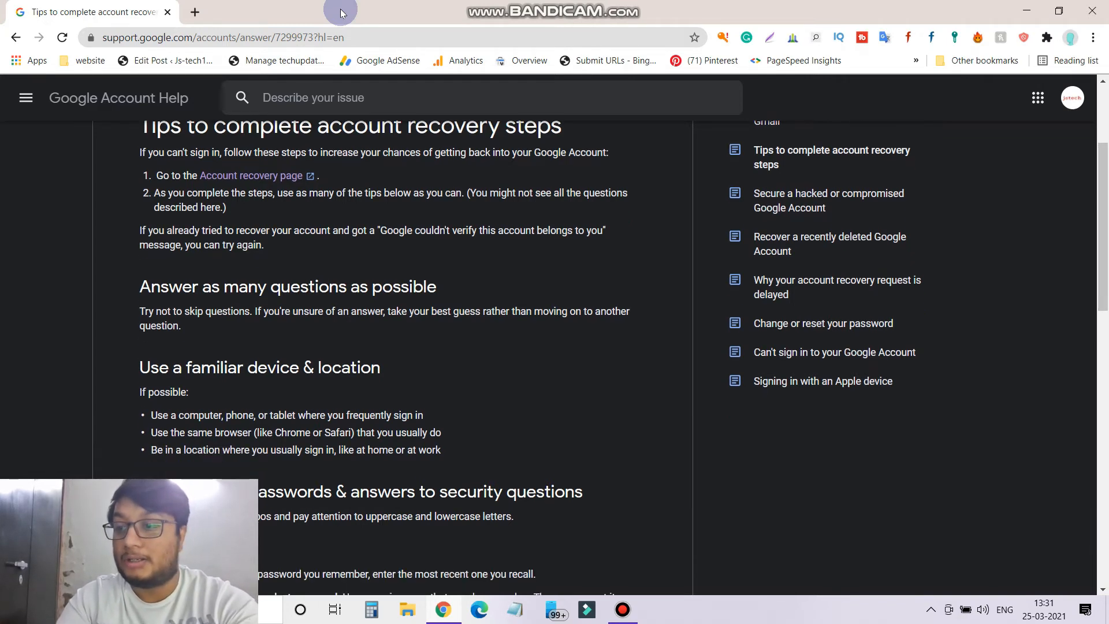
pyautogui.scroll(-3)
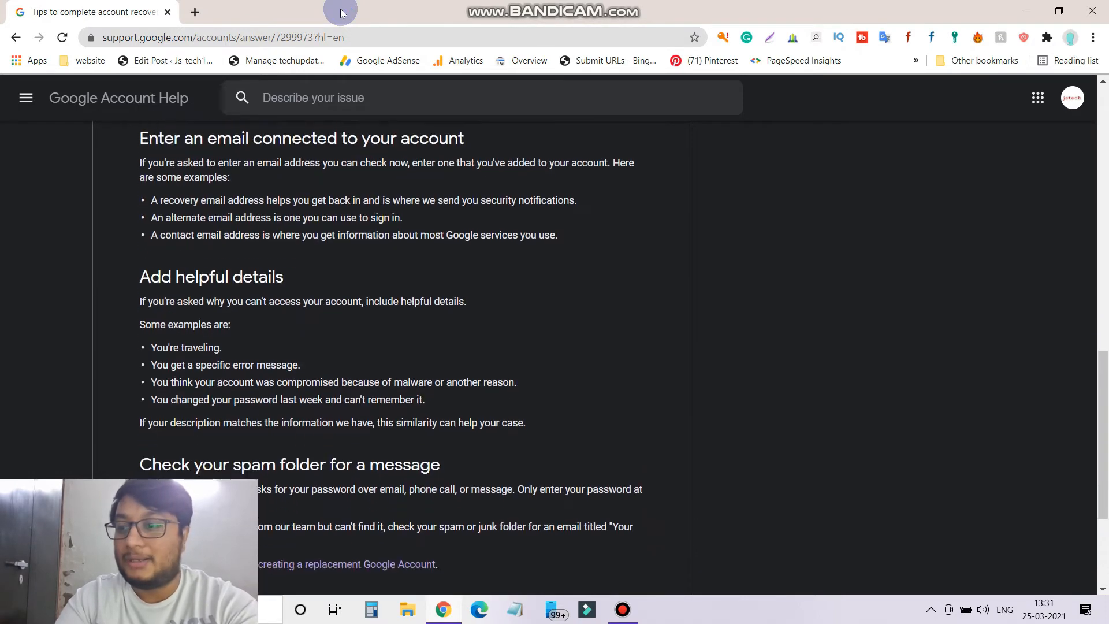
pyautogui.scroll(-3)
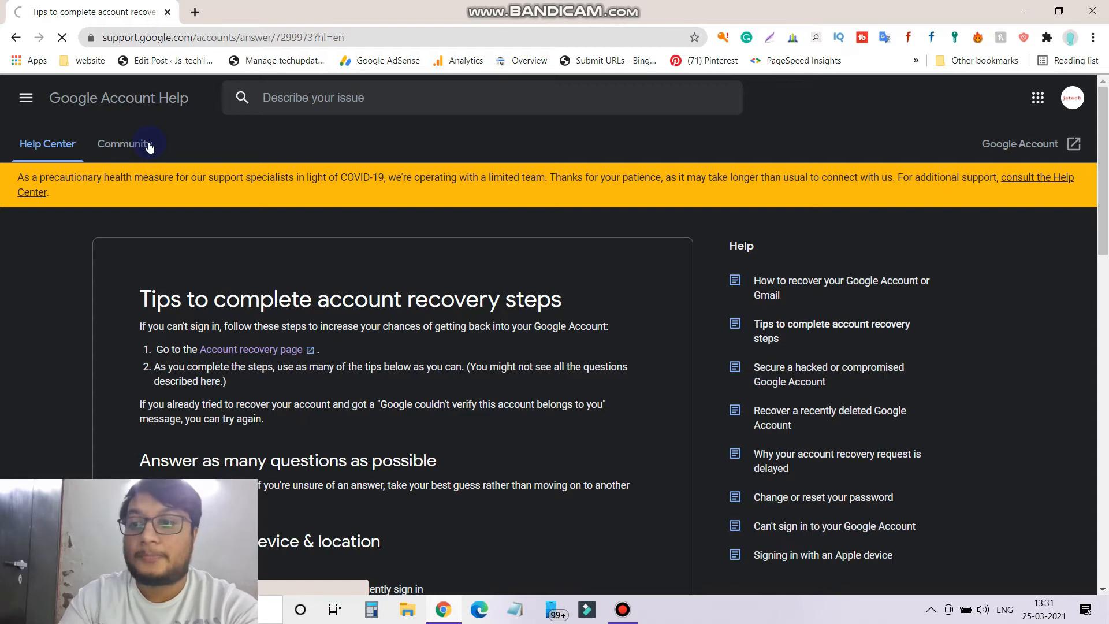
# - Search the Google Account Help Community for 'gmail account hacked' and open the first thread
pyautogui.click(123, 144)
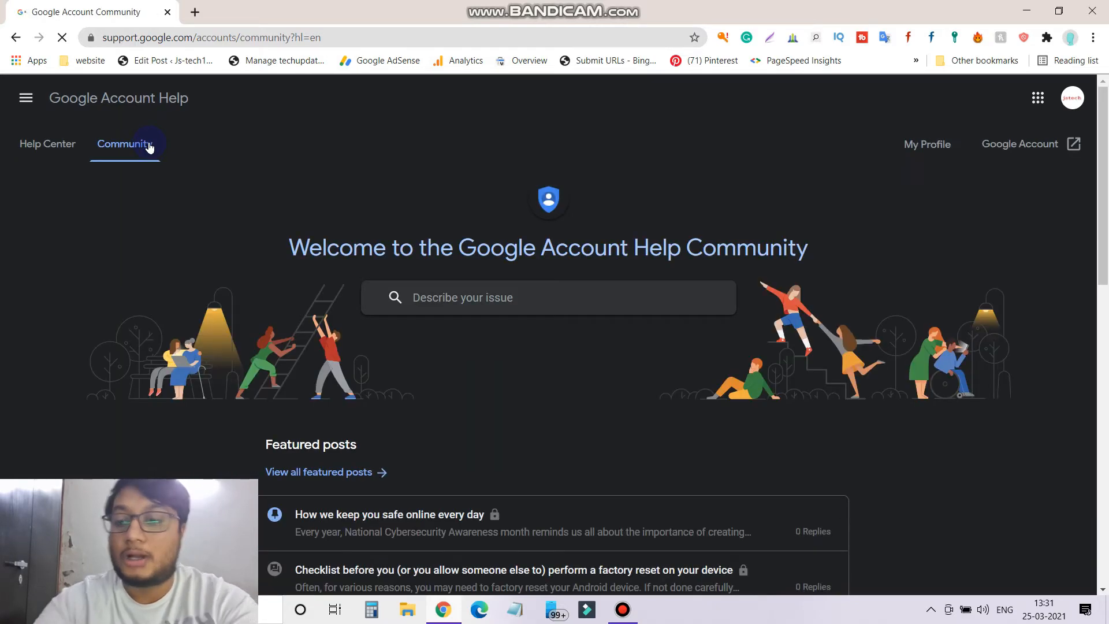
pyautogui.click(530, 297)
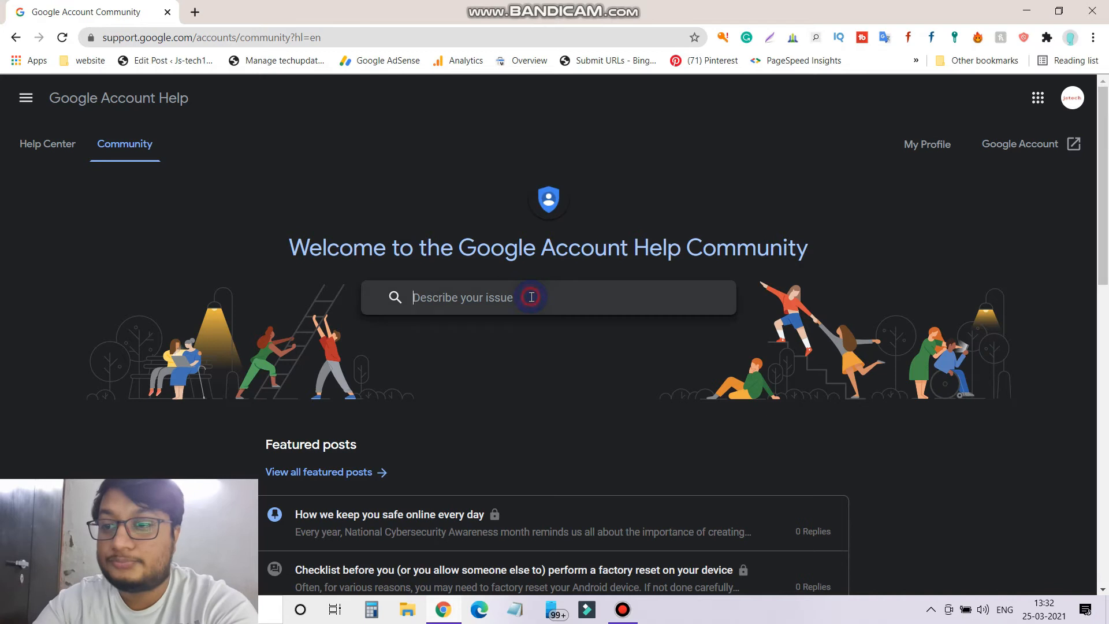
pyautogui.write('hacked')
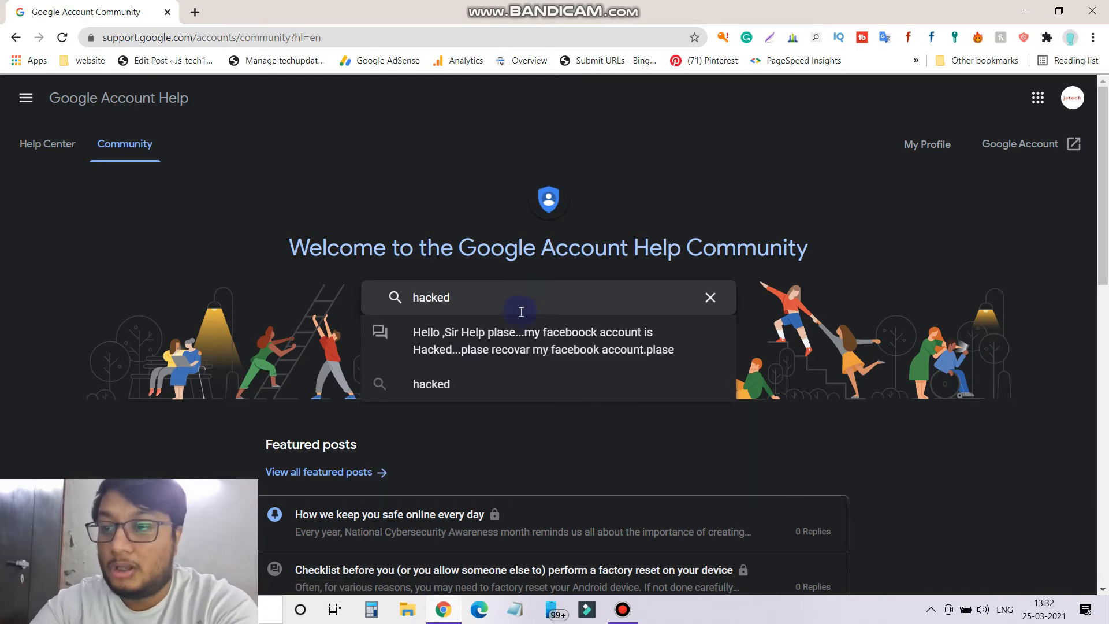
pyautogui.write('g')
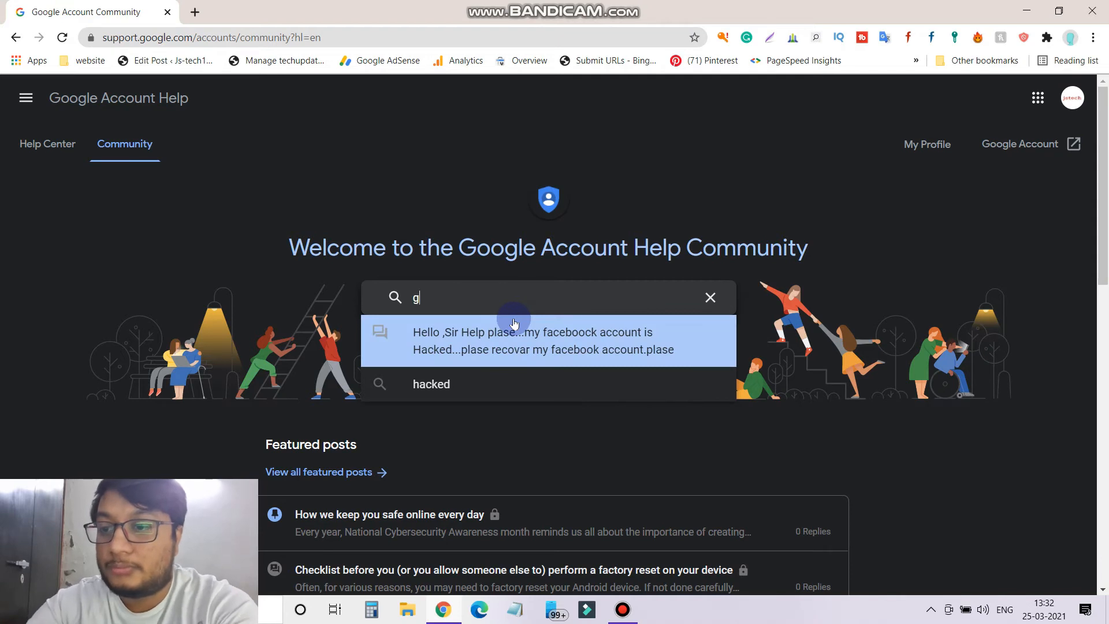
pyautogui.write('mail account hacked')
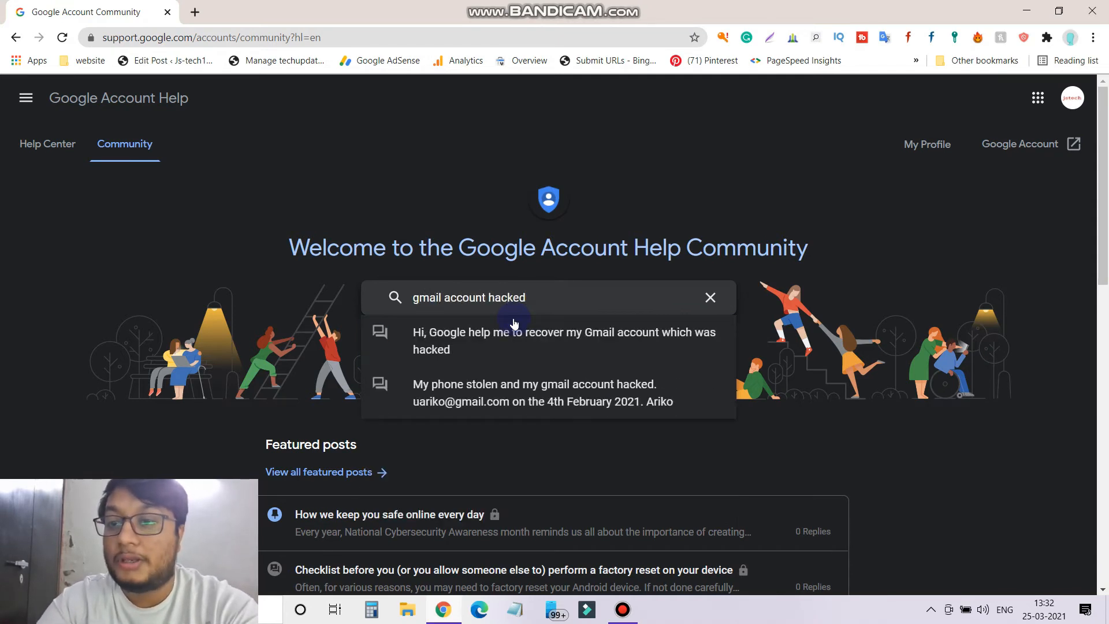
pyautogui.write('" "')
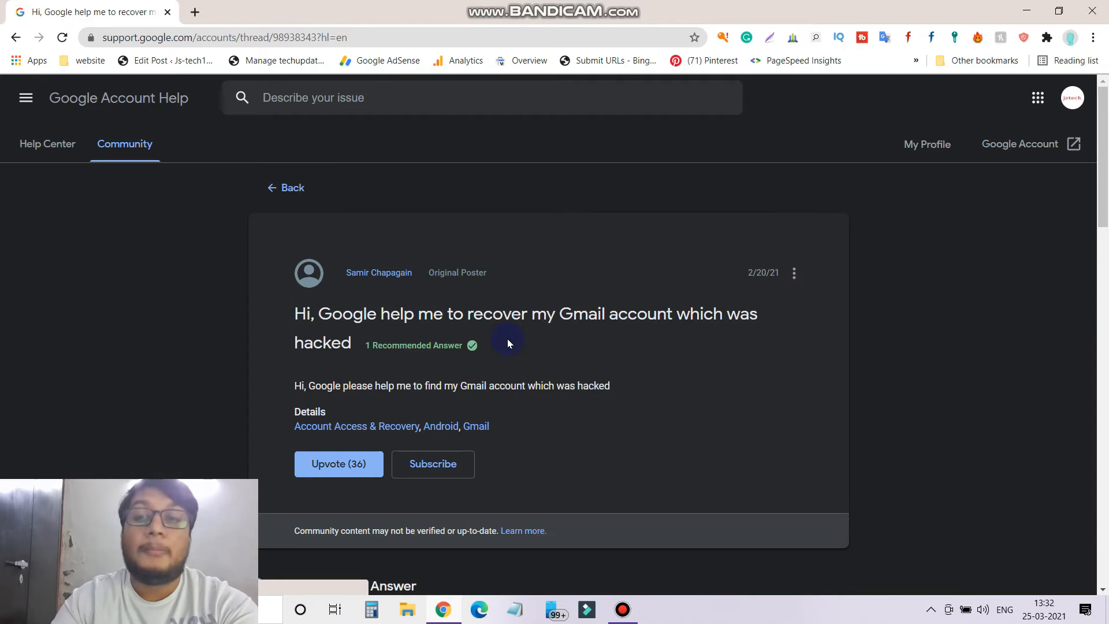
# - Scroll past the Recommended Answer to the final replies, restoring Chrome from the taskbar
pyautogui.scroll(-3)
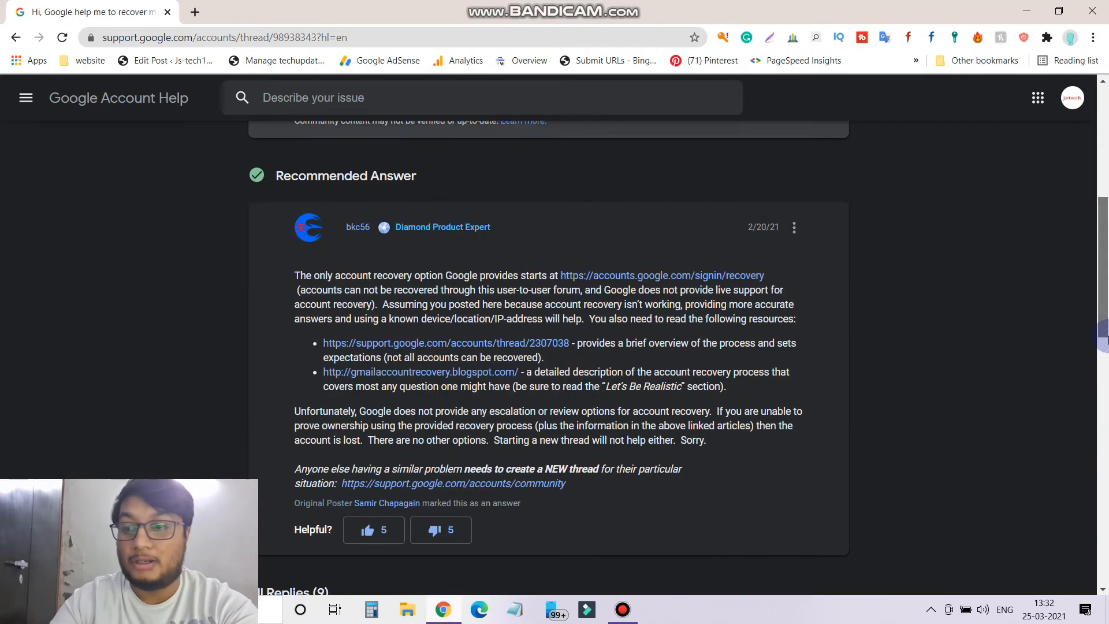
pyautogui.scroll(-3)
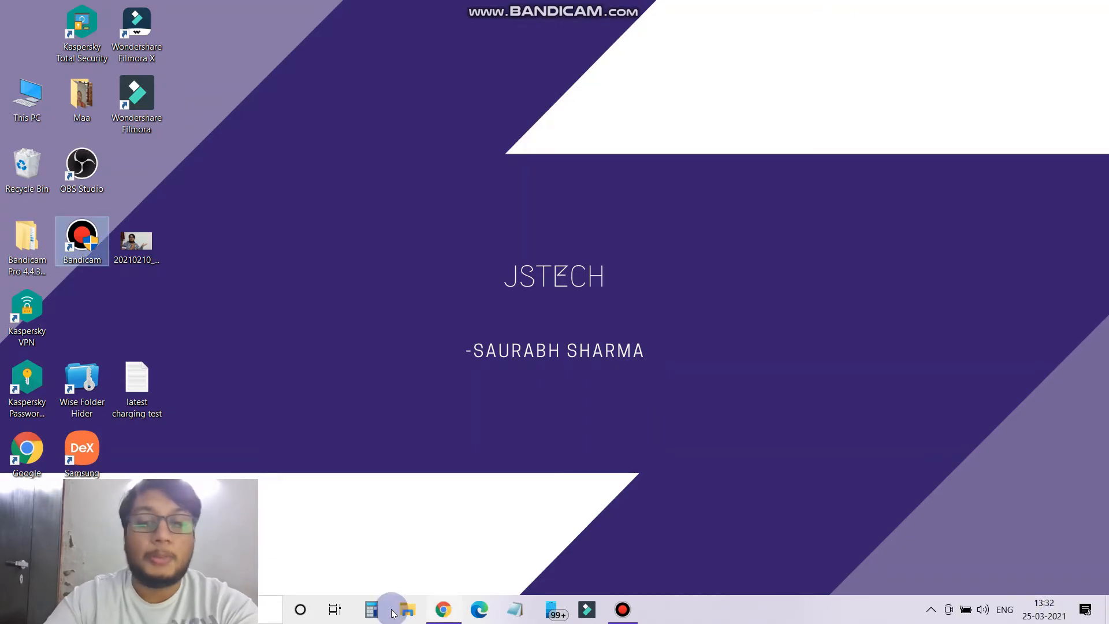
pyautogui.click(442, 609)
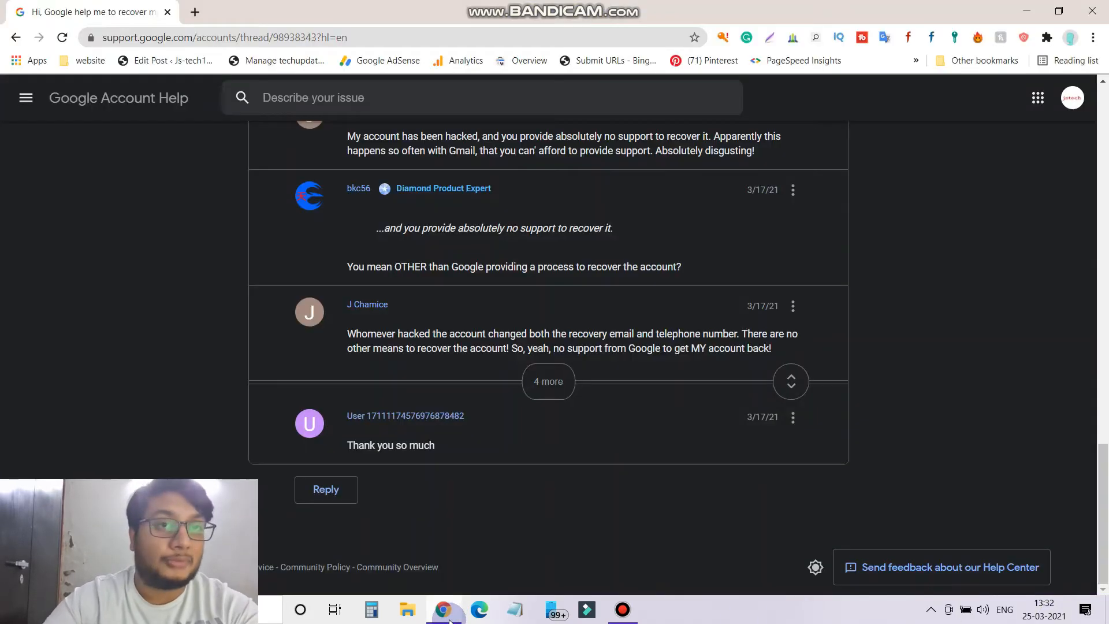